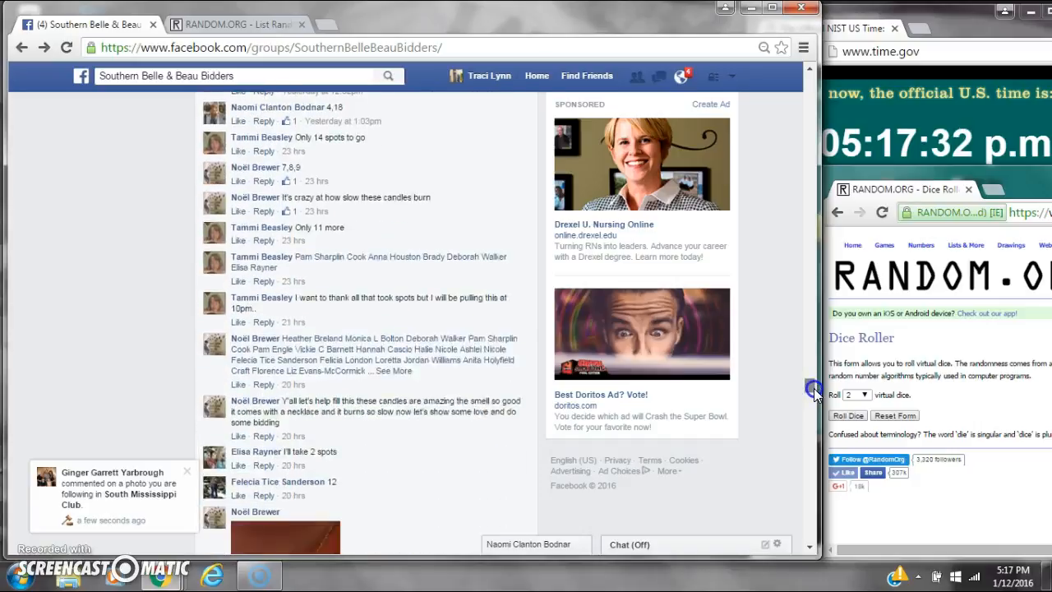
Scroll the Facebook group page down to the raffle post's latest comments and reply box.
{"action": "scroll", "scroll_direction": "down", "scroll_amount": 3}
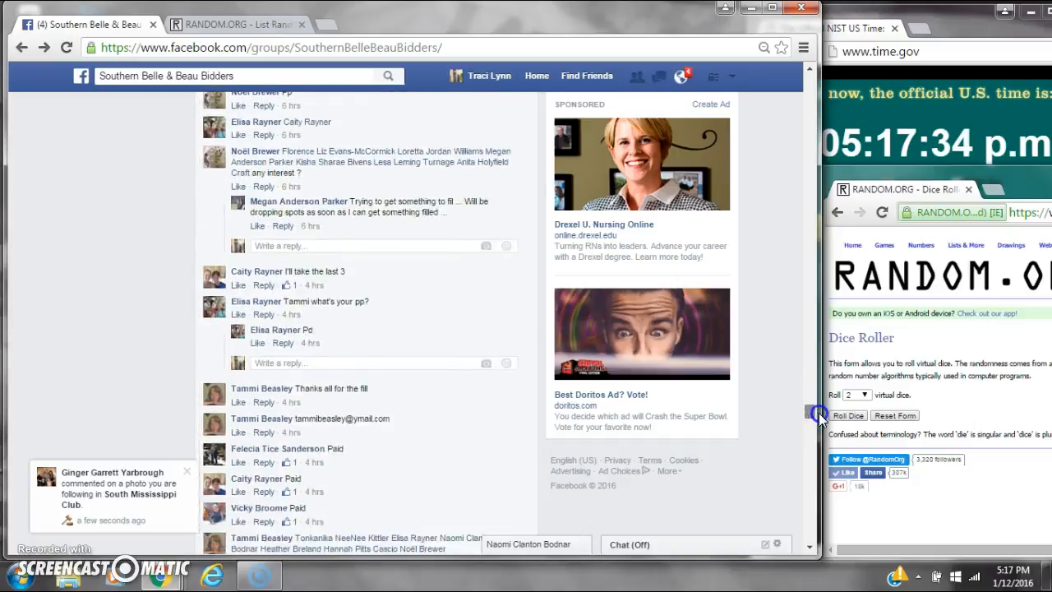
{"action": "scroll", "scroll_direction": "down", "scroll_amount": 3}
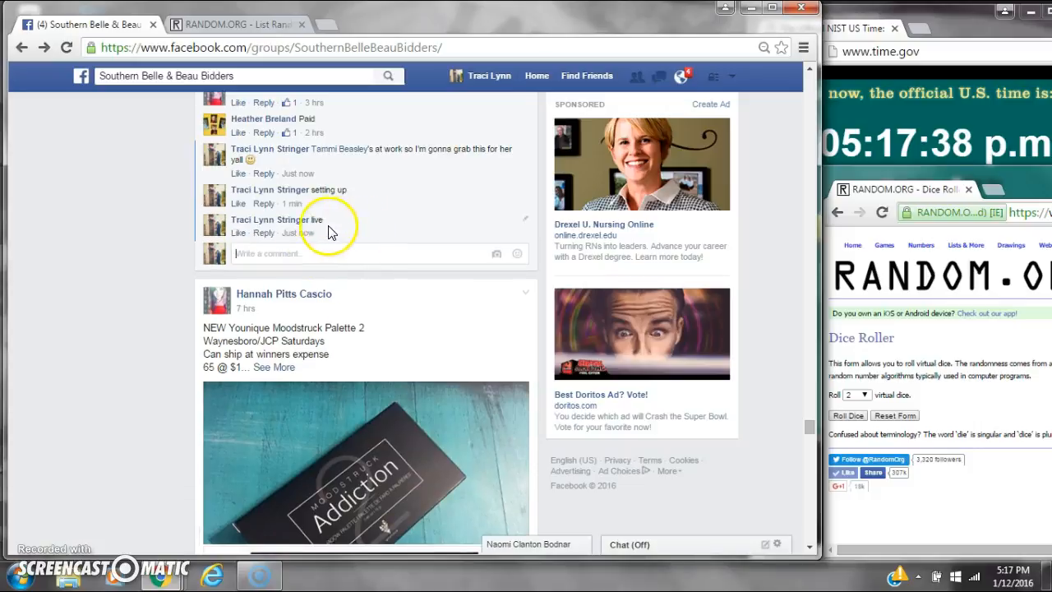
{"action": "mouse_move", "coordinate": [994, 551]}
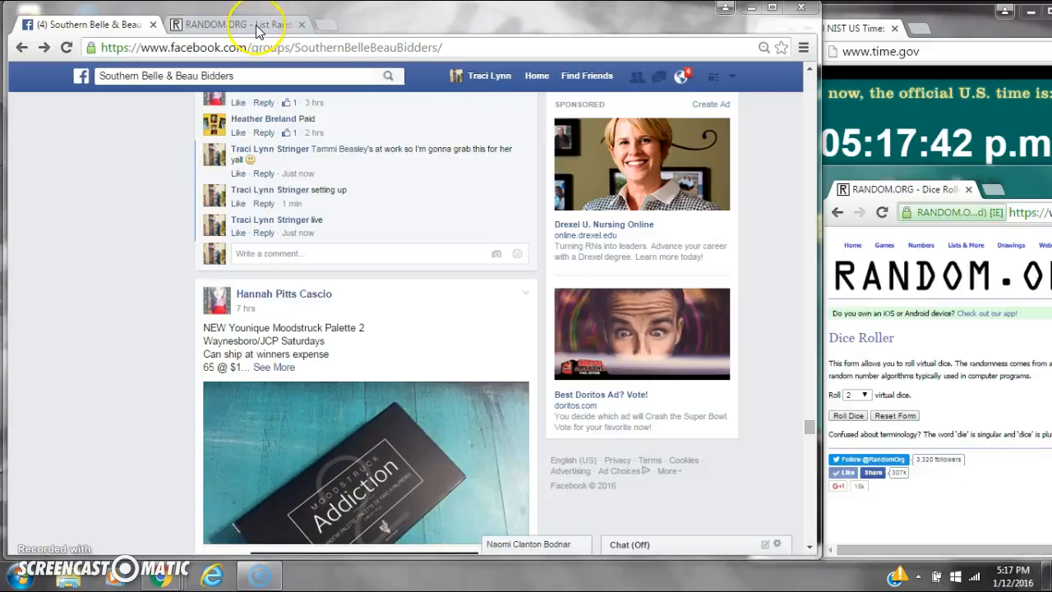
Paste the raffle names as plain text into the List Randomizer, roll two dice, and check the clock.
{"action": "right_click", "coordinate": [304, 326]}
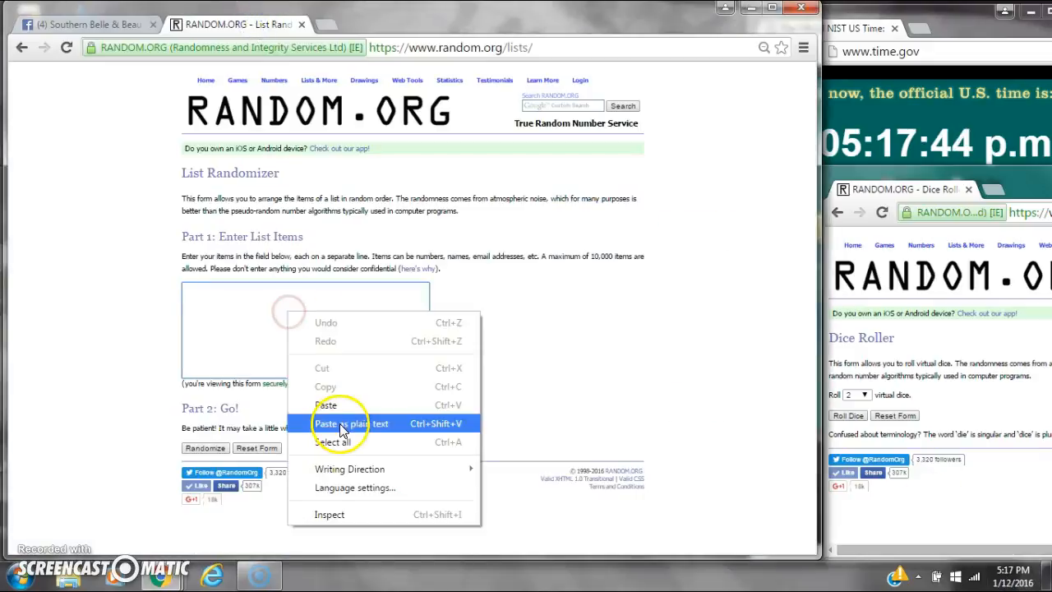
{"action": "left_click", "coordinate": [340, 424]}
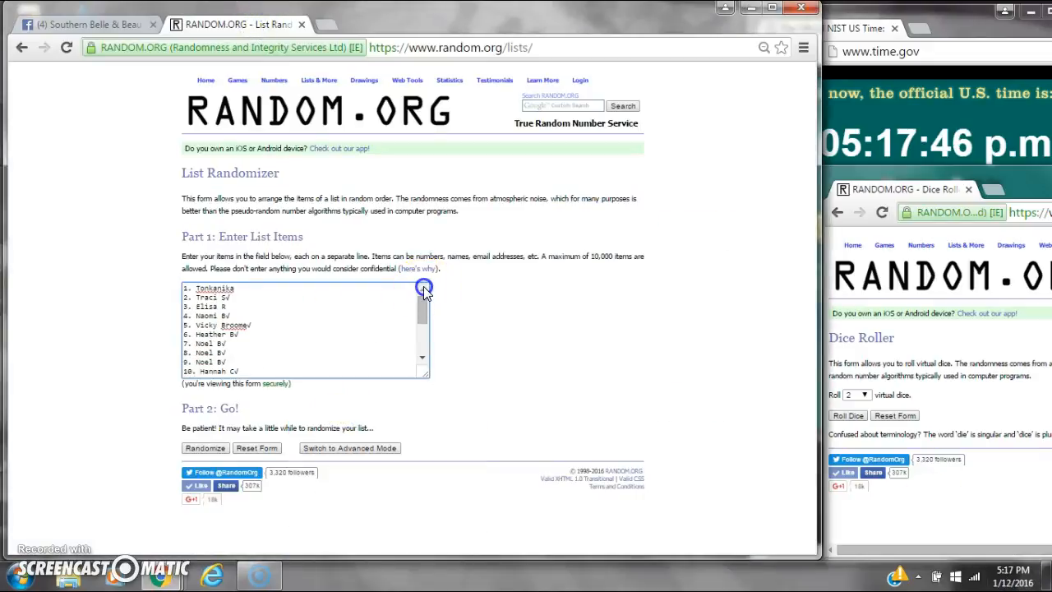
{"action": "left_click", "coordinate": [848, 414]}
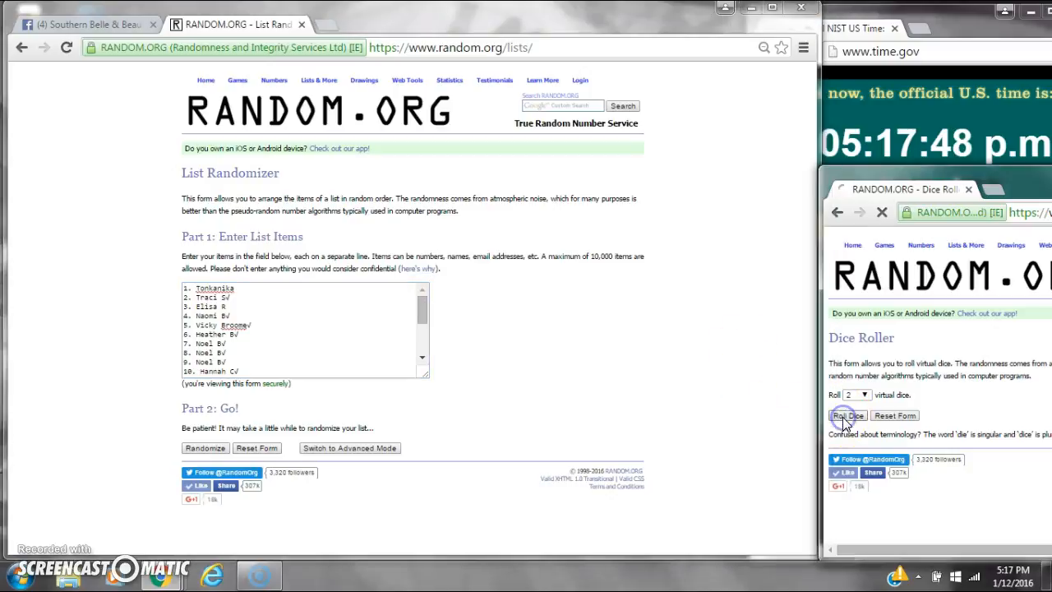
{"action": "left_click", "coordinate": [1012, 568]}
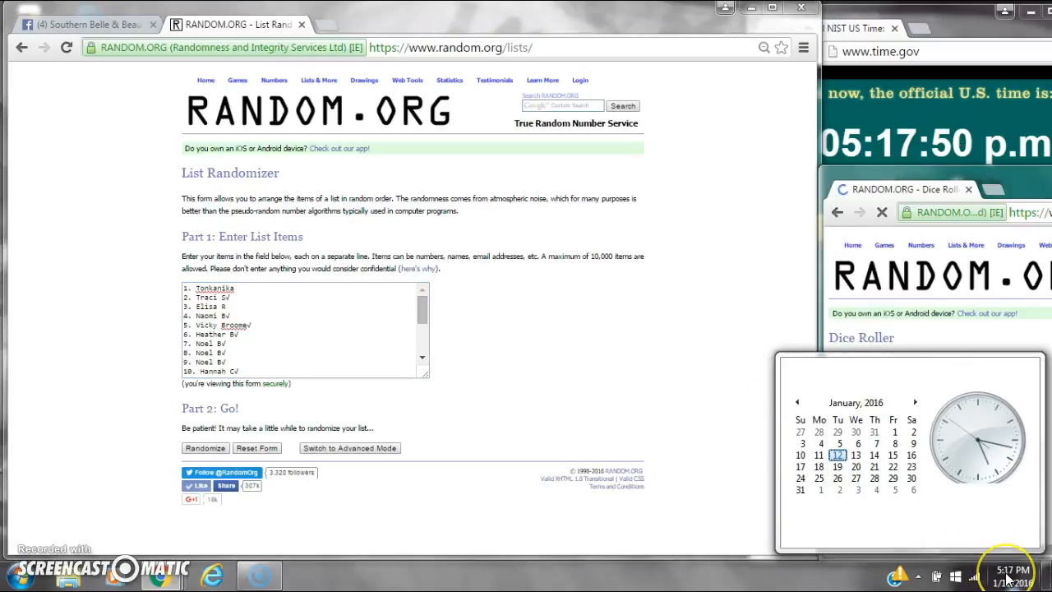
{"action": "left_click", "coordinate": [203, 447]}
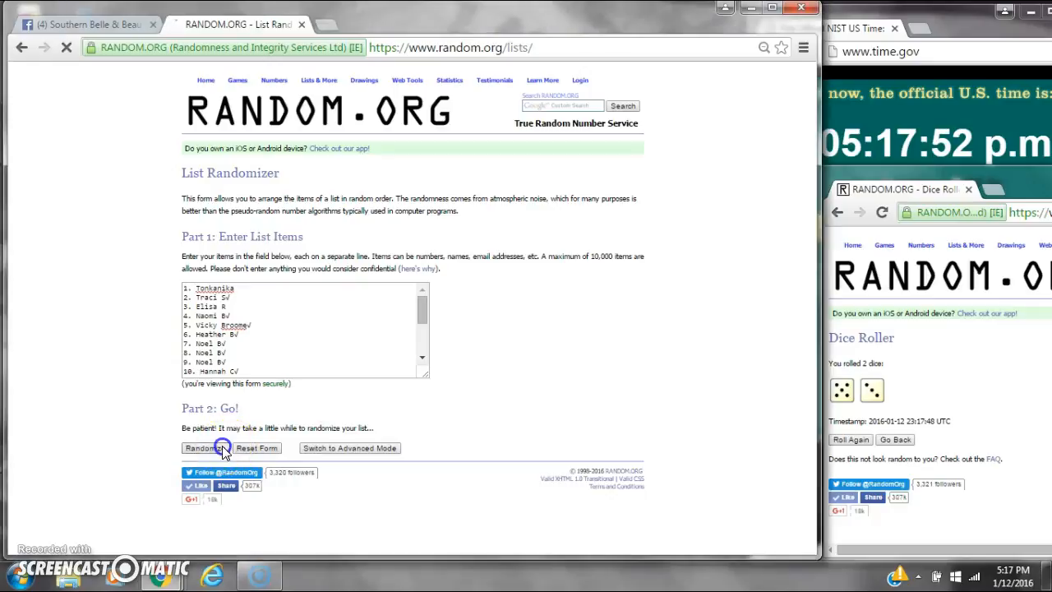
Randomize the 20-entry raffle list repeatedly until it has been shuffled 8 times, checking the clock once.
{"action": "left_click", "coordinate": [197, 447]}
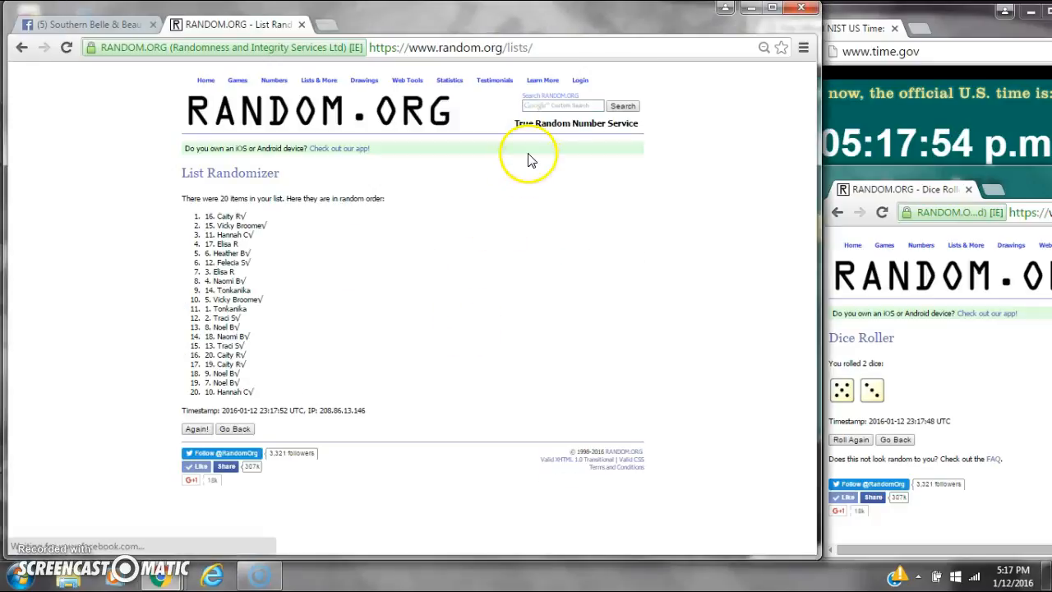
{"action": "mouse_move", "coordinate": [723, 365]}
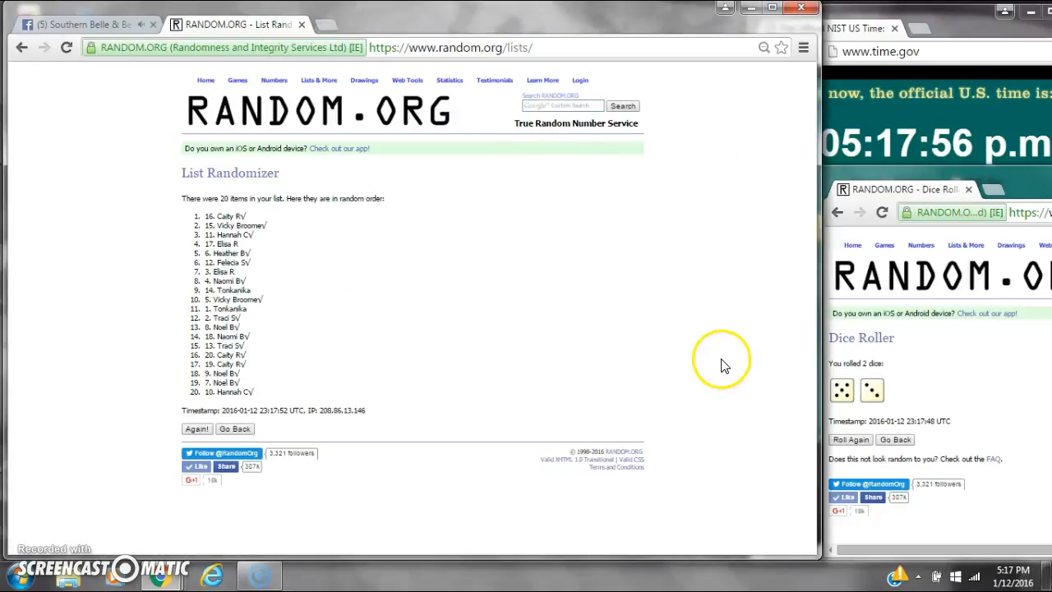
{"action": "left_click", "coordinate": [1012, 572]}
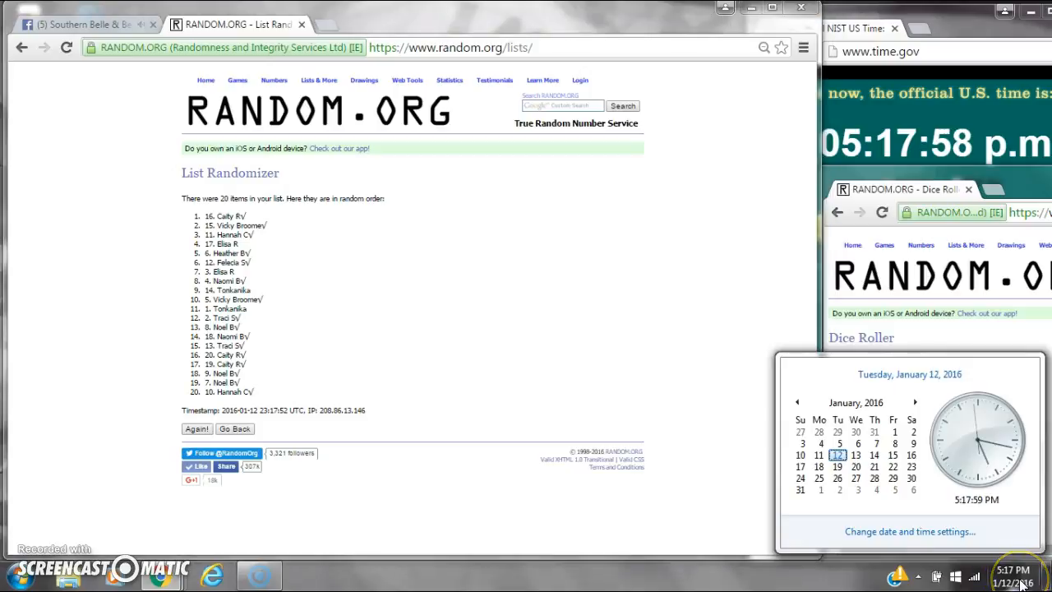
{"action": "mouse_move", "coordinate": [370, 401]}
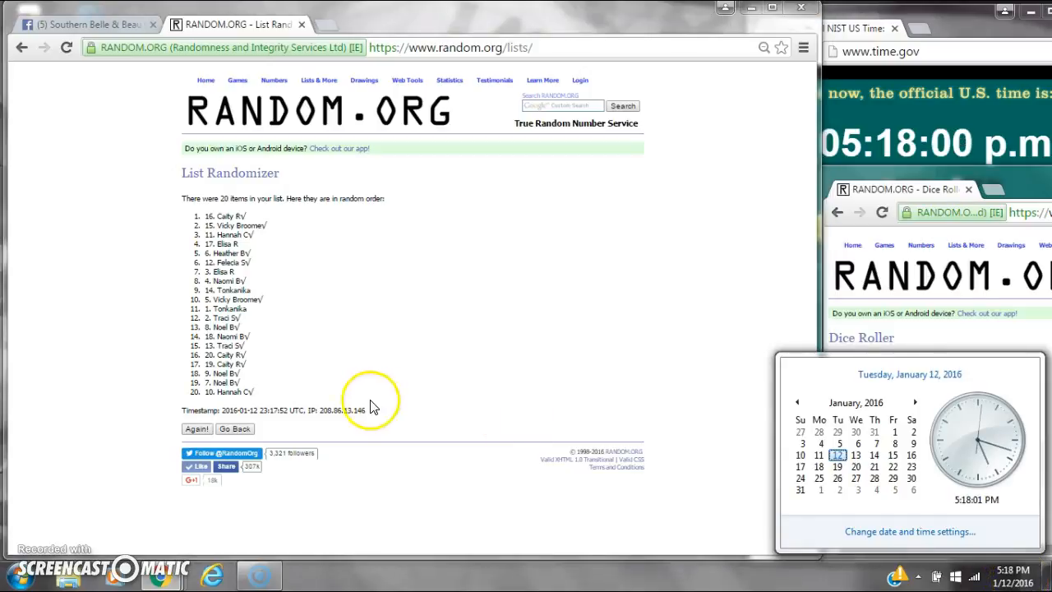
{"action": "left_click", "coordinate": [198, 448]}
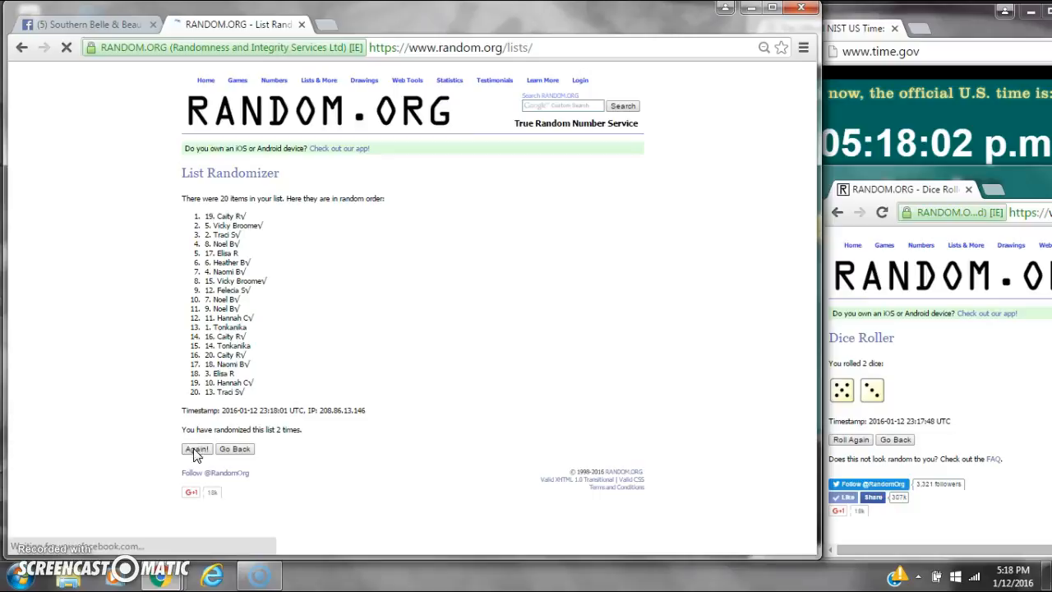
{"action": "left_click", "coordinate": [196, 449]}
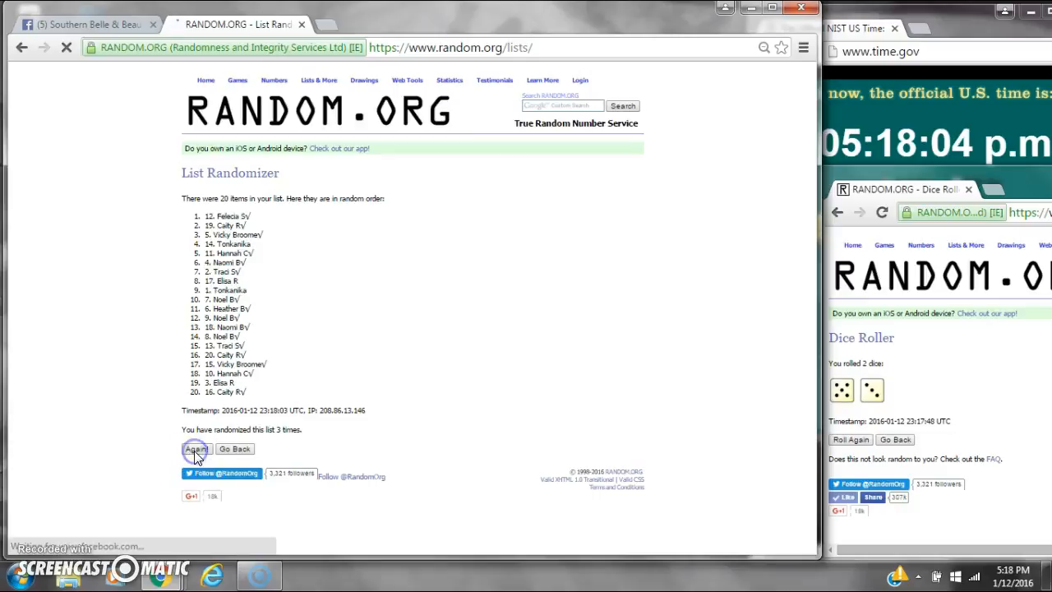
{"action": "left_click", "coordinate": [197, 449]}
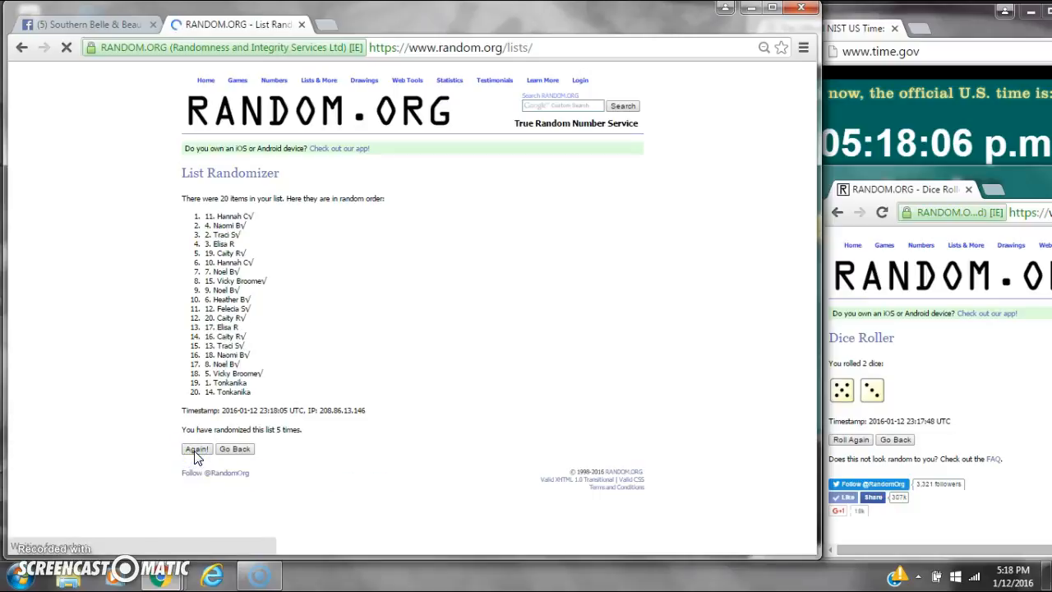
{"action": "left_click", "coordinate": [197, 449]}
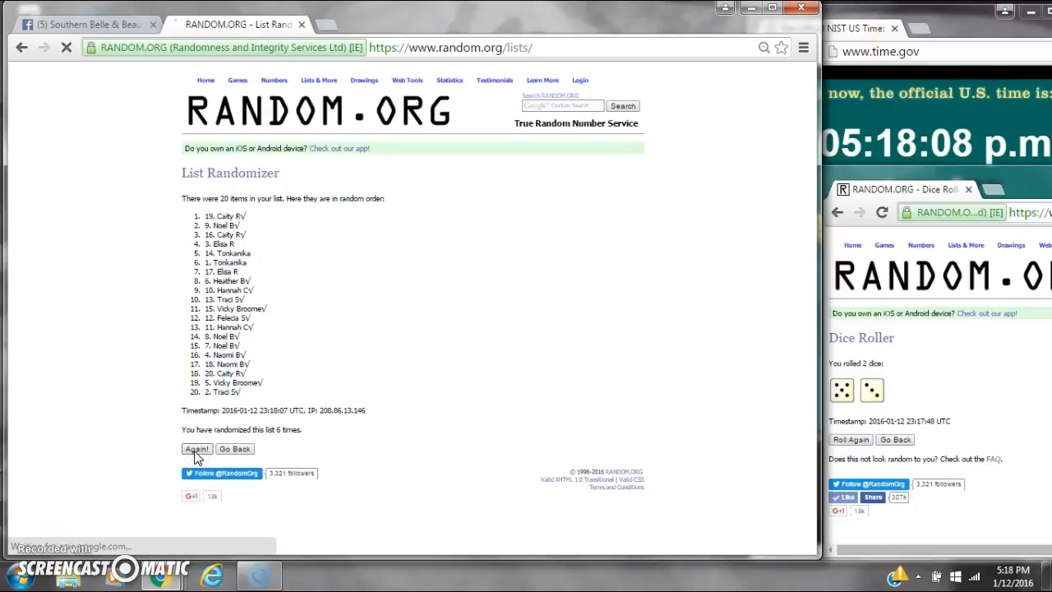
{"action": "left_click", "coordinate": [197, 449]}
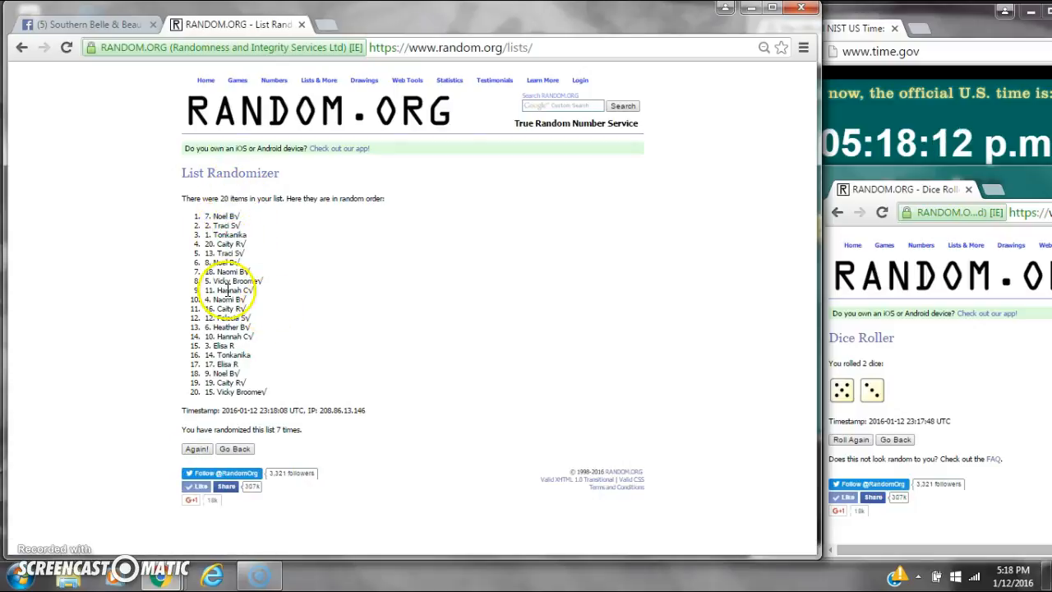
{"action": "mouse_move", "coordinate": [279, 336]}
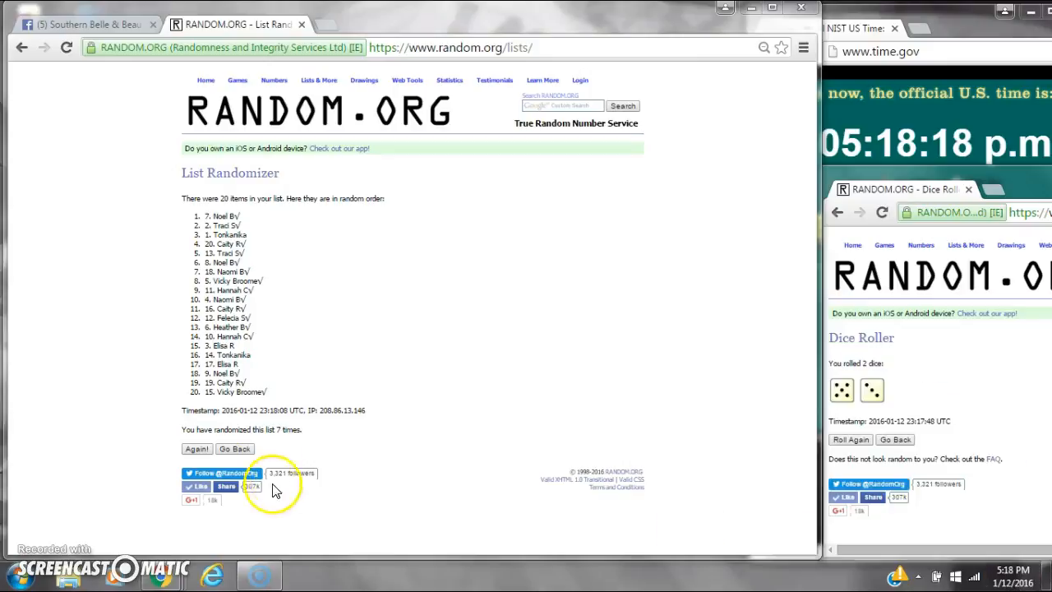
{"action": "left_click", "coordinate": [198, 447]}
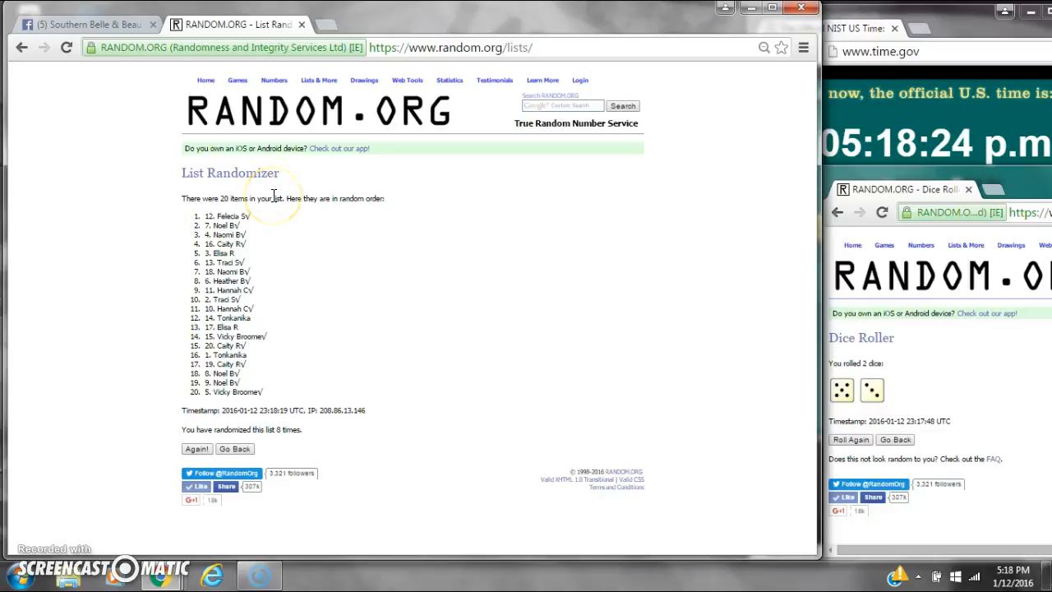
{"action": "mouse_move", "coordinate": [195, 196]}
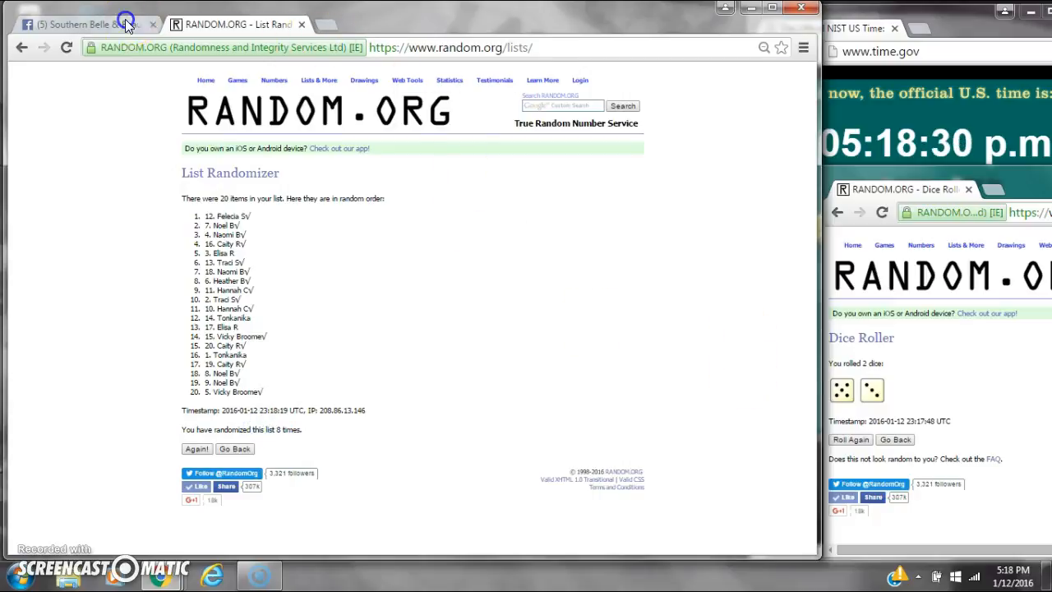
Post the 'done' comment on the Facebook raffle thread and return to the randomized list.
{"action": "left_click", "coordinate": [79, 25]}
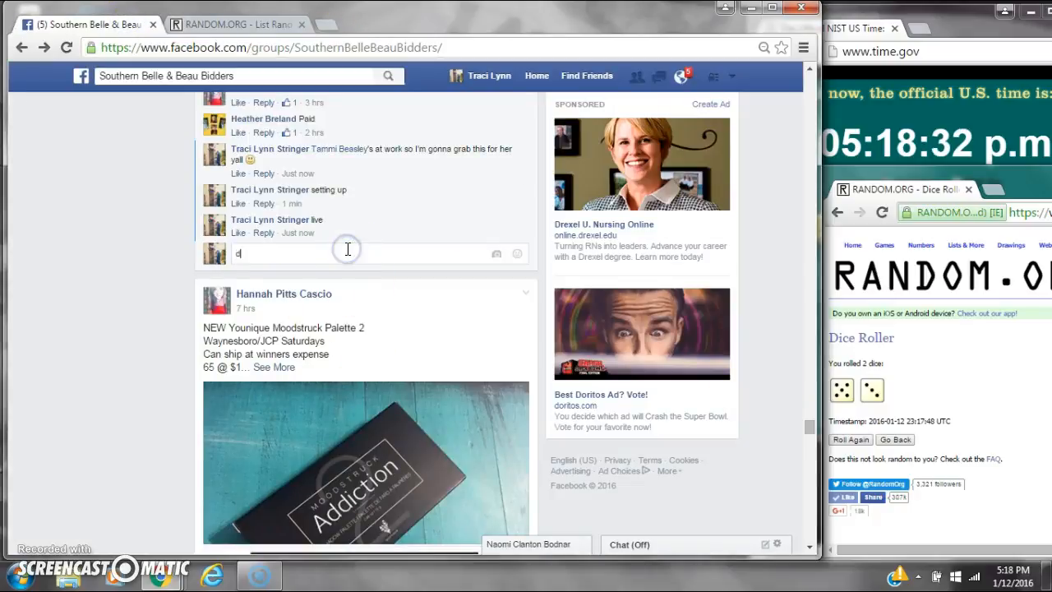
{"action": "key", "text": "Return"}
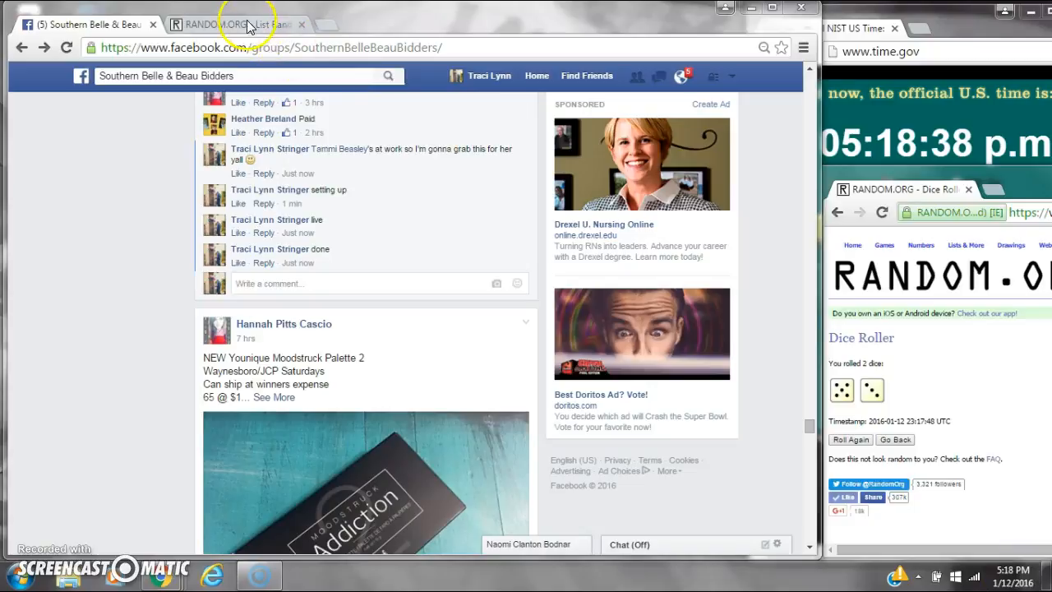
{"action": "left_click", "coordinate": [230, 25]}
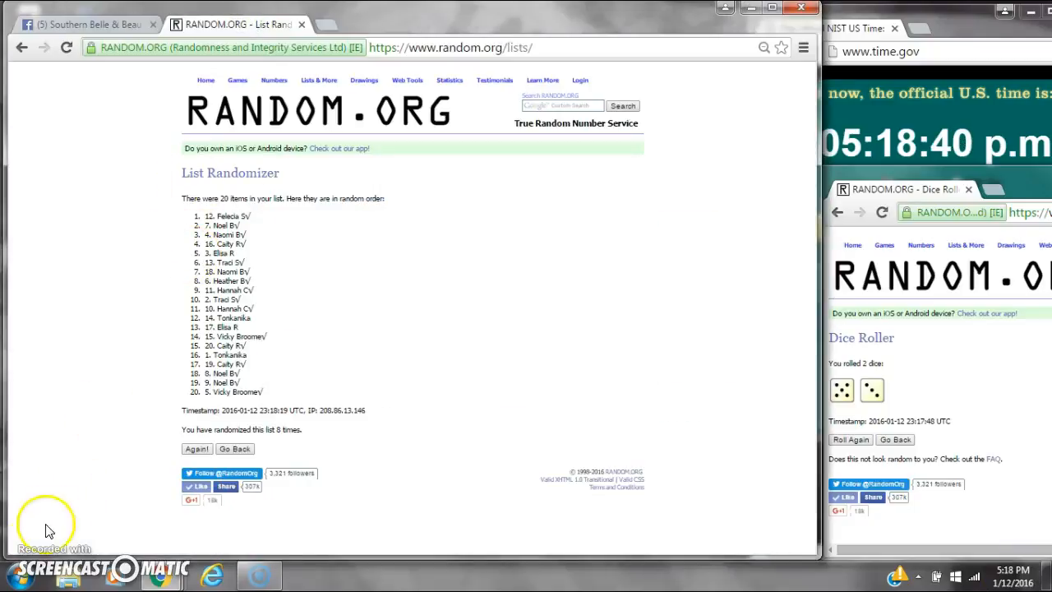